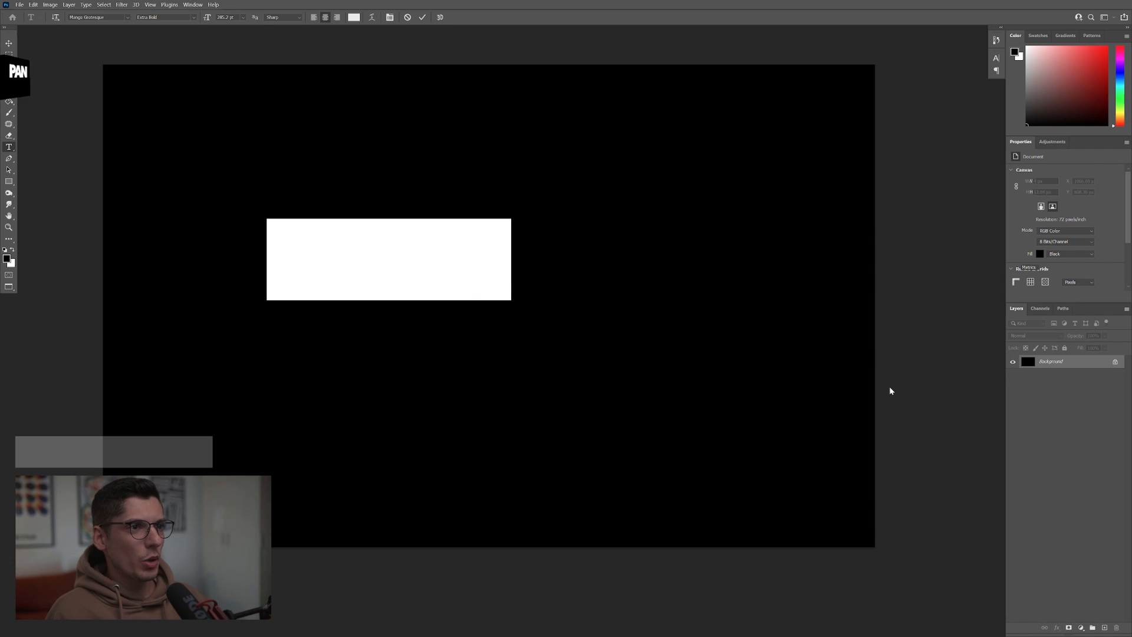
Step: Type the word PANTER and give it a light gray text colour
{"action": "type", "text": "PANTER"}
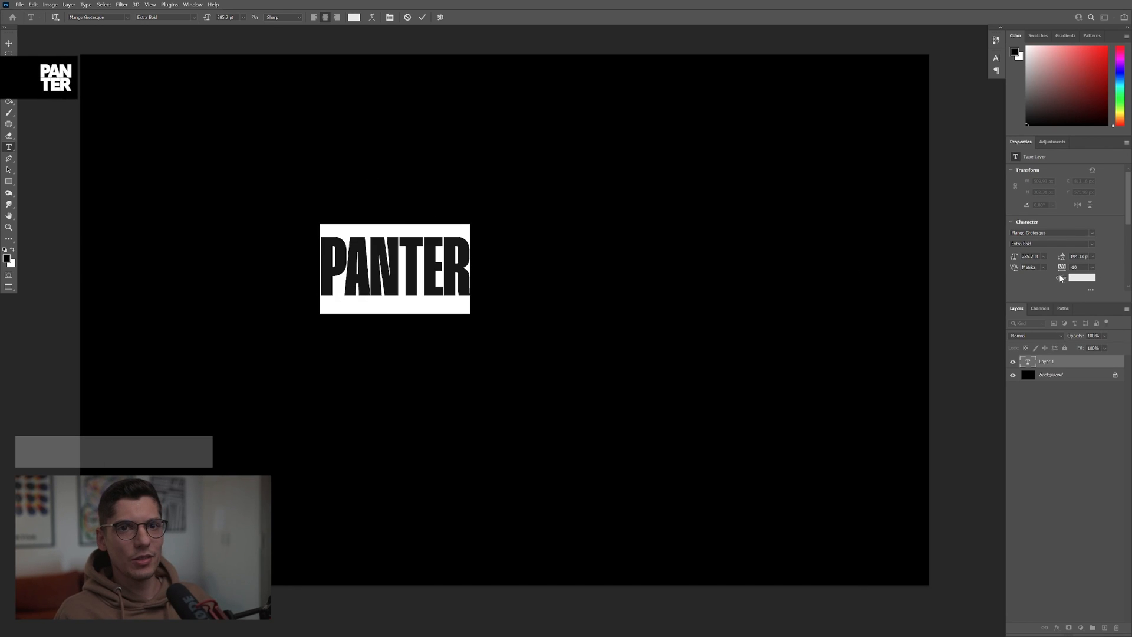
{"action": "left_click", "coordinate": [1081, 277]}
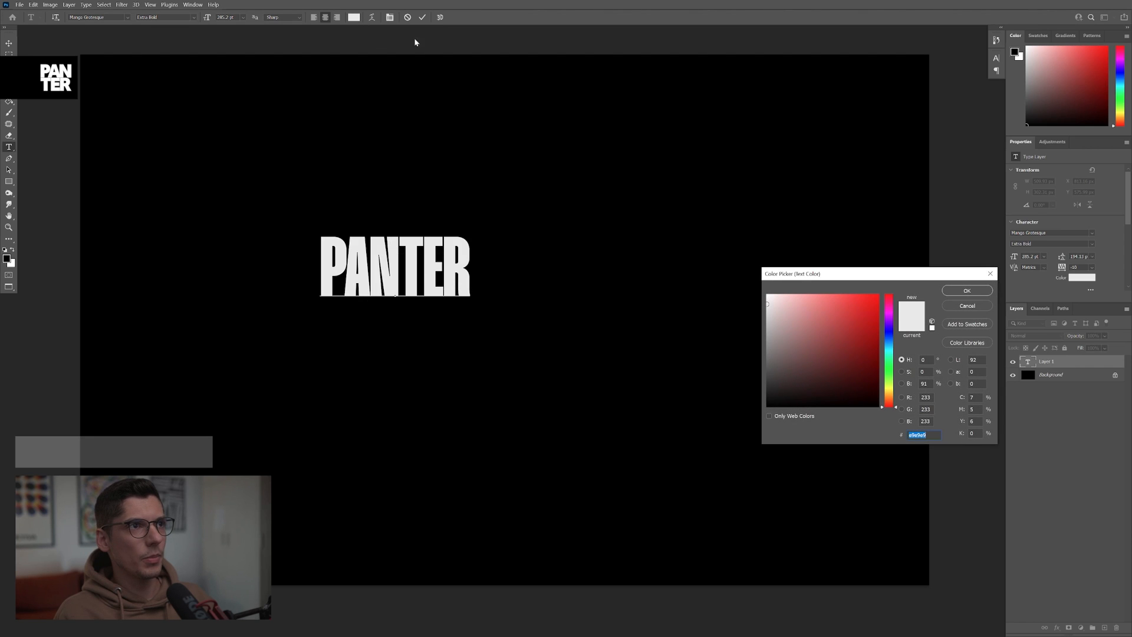
{"action": "left_click", "coordinate": [765, 303]}
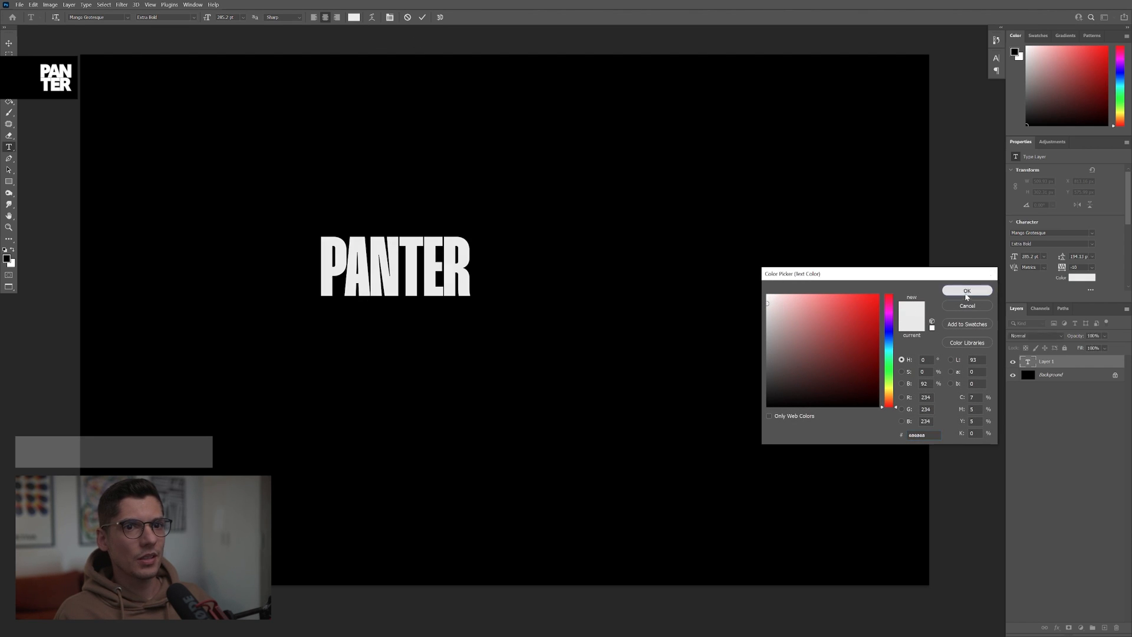
{"action": "left_click", "coordinate": [967, 290]}
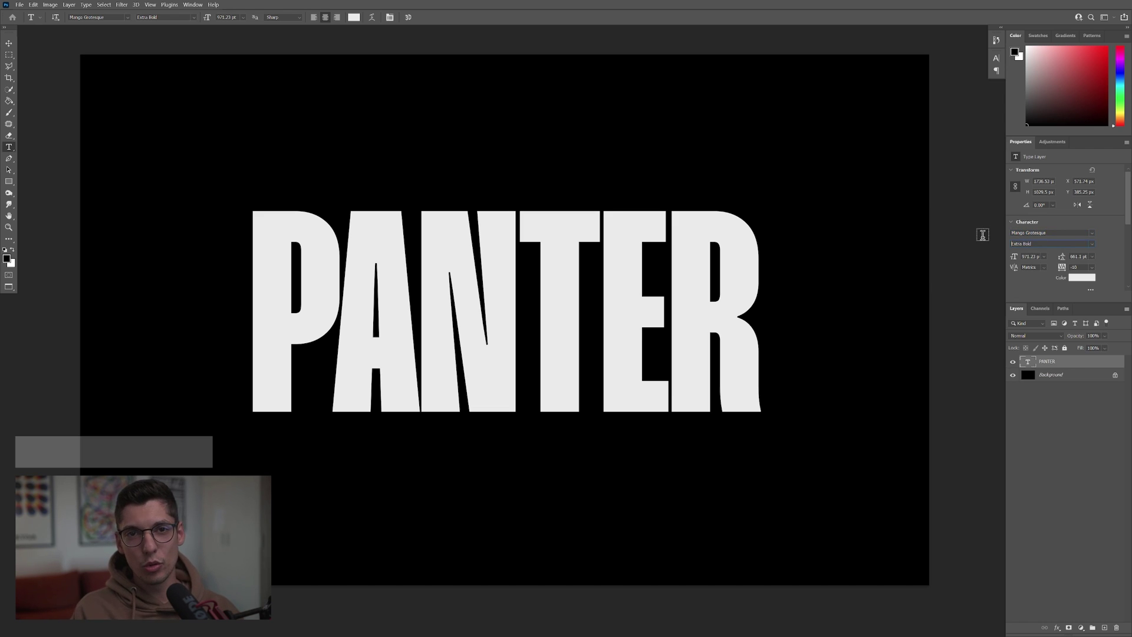
Step: Commit the enlarged PANTER text and rasterize the layer into ordinary pixels
{"action": "left_click", "coordinate": [10, 46]}
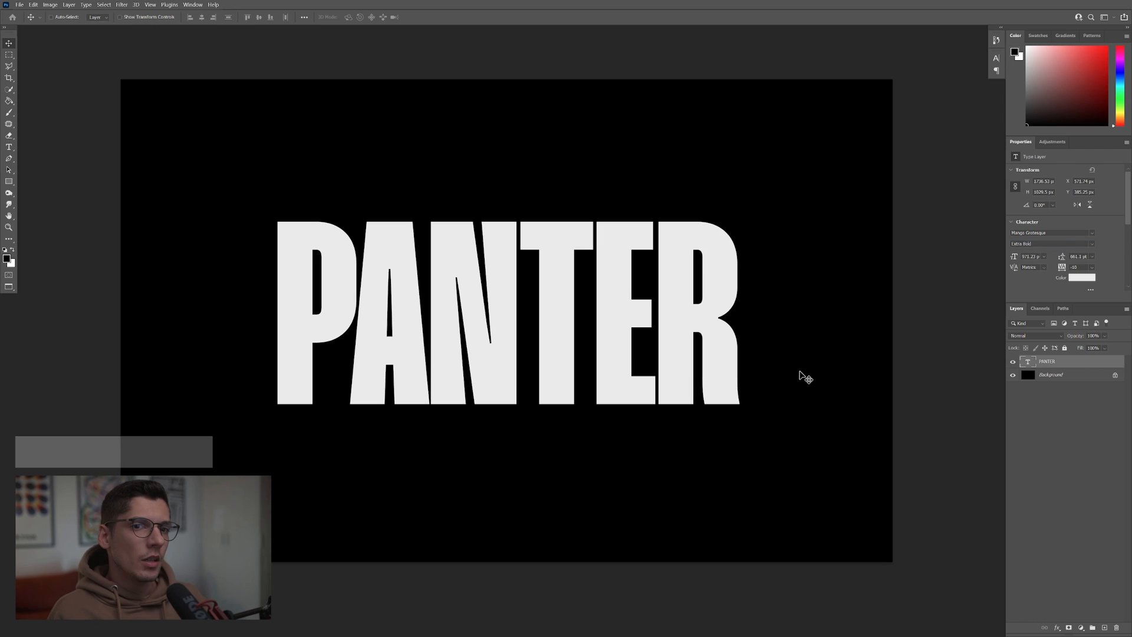
{"action": "right_click", "coordinate": [1048, 361]}
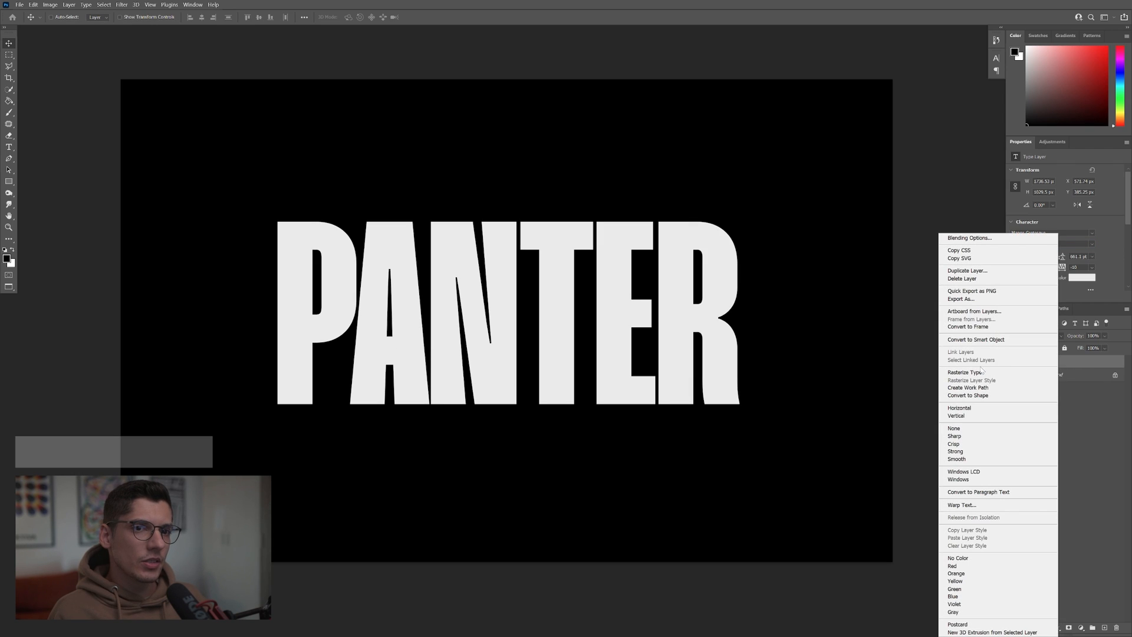
{"action": "left_click", "coordinate": [964, 371]}
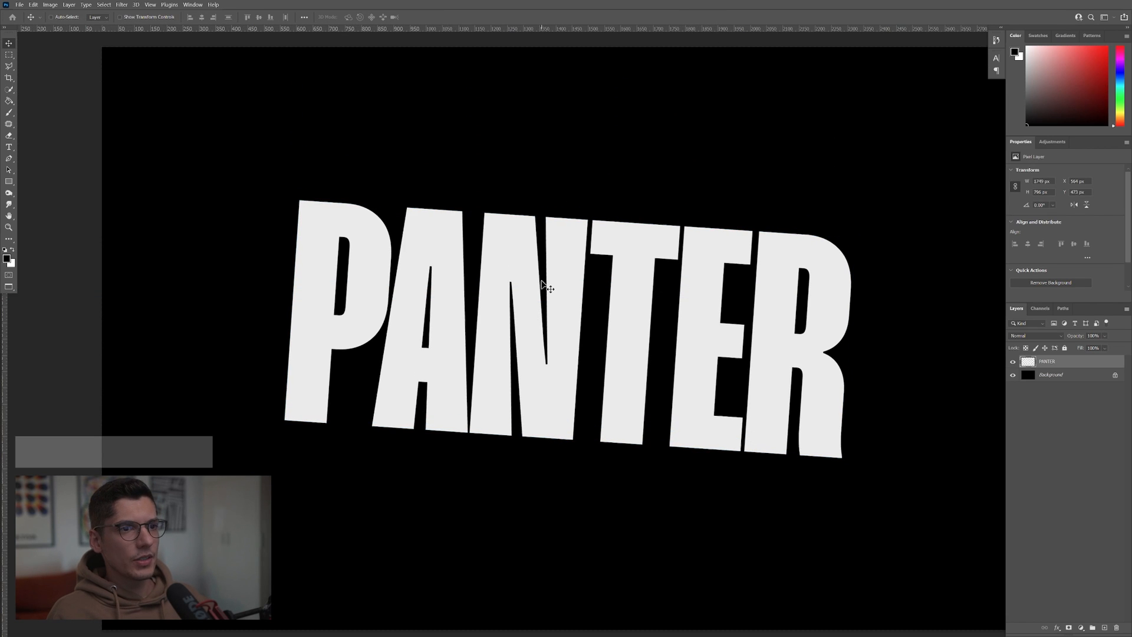
Step: Switch the transform to Warp and add two horizontal splits across the letters
{"action": "right_click", "coordinate": [543, 289]}
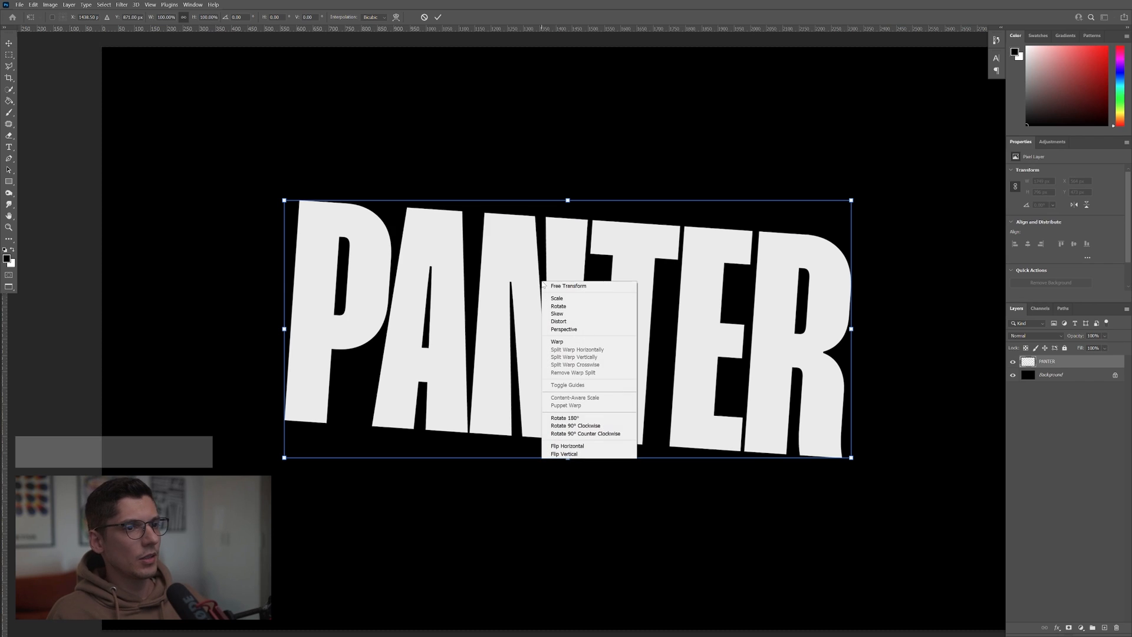
{"action": "left_click", "coordinate": [557, 342]}
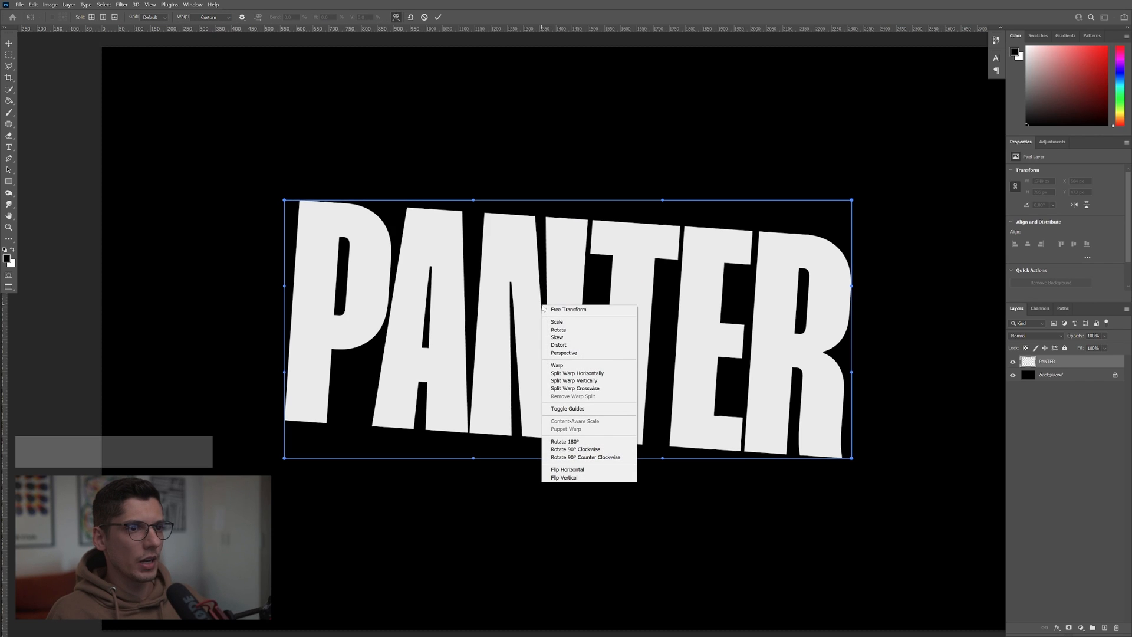
{"action": "mouse_move", "coordinate": [576, 372]}
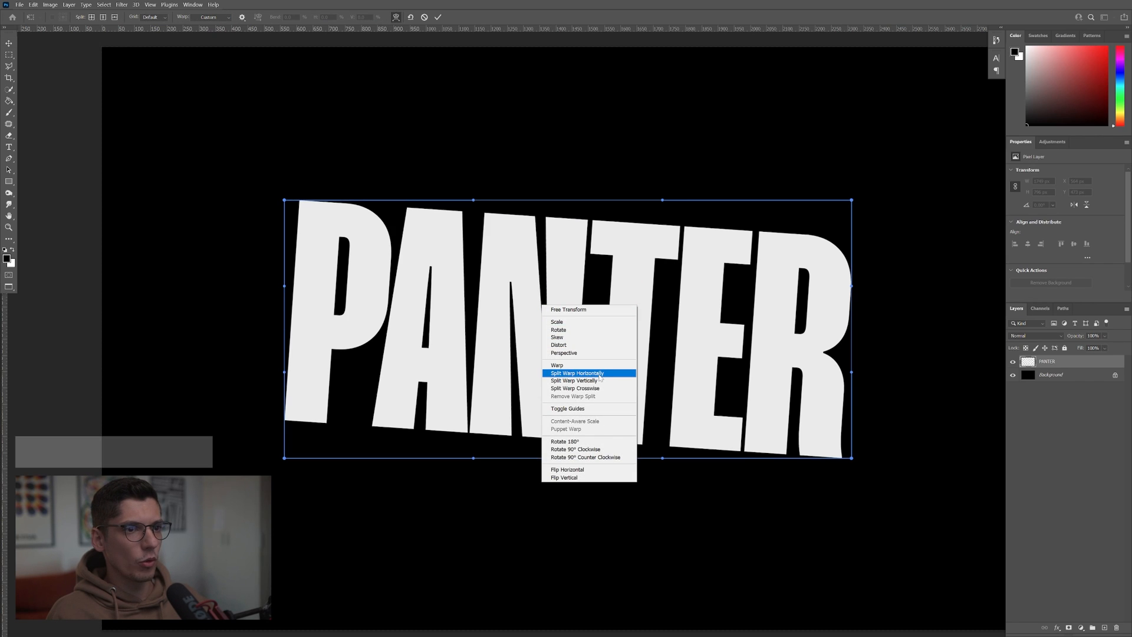
{"action": "left_click", "coordinate": [575, 373]}
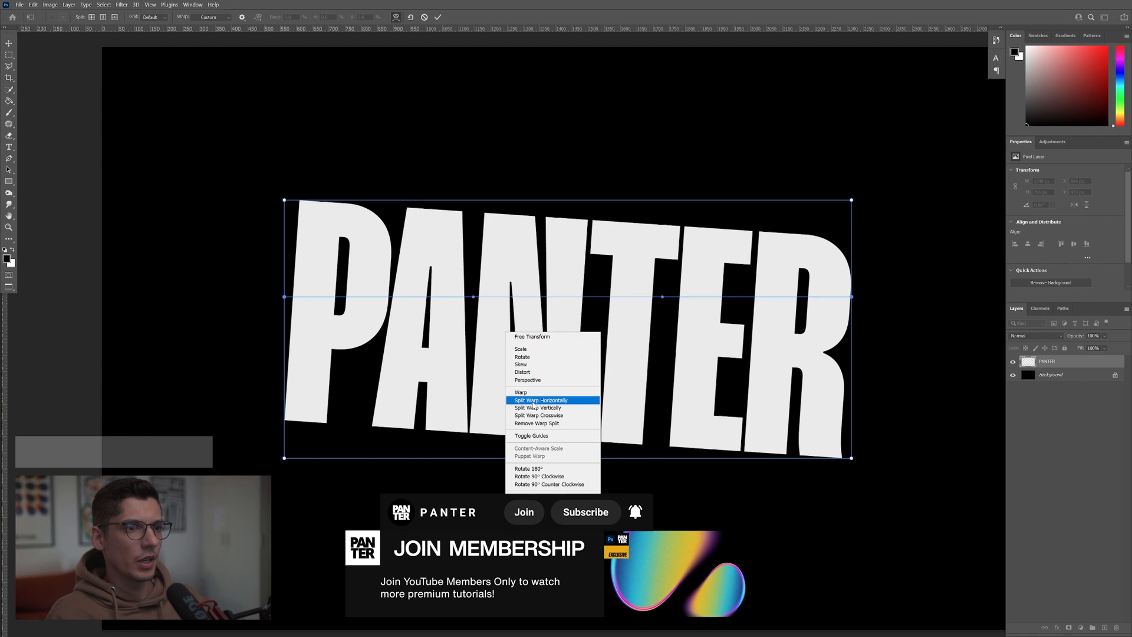
{"action": "left_click", "coordinate": [540, 400]}
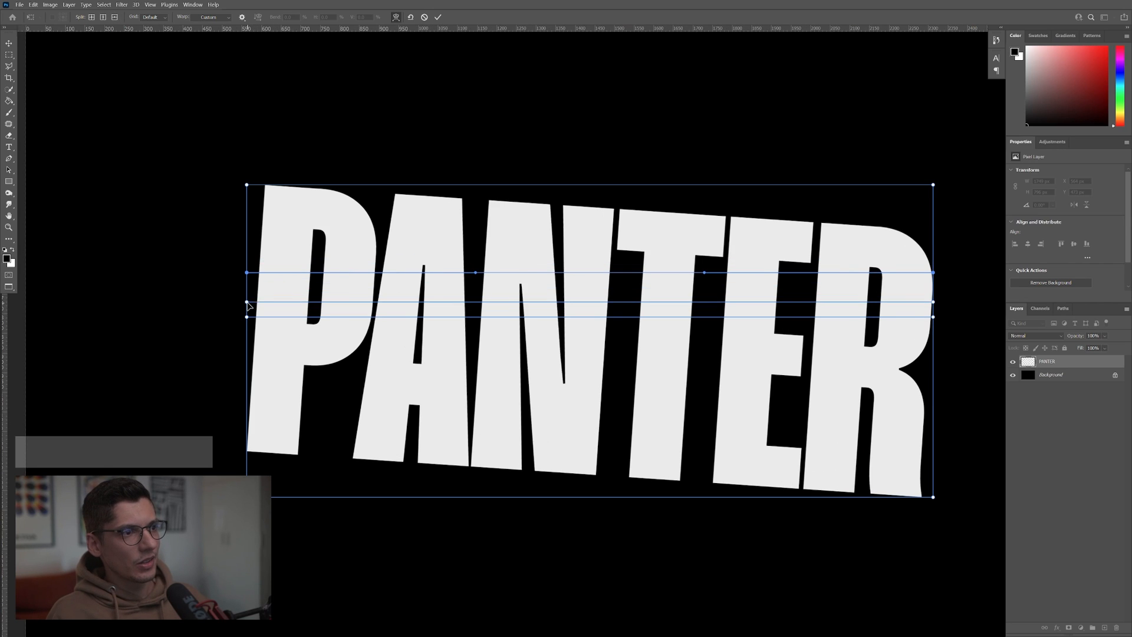
Step: Drag the warp handles to bend the middle band into a ribbon fold
{"action": "key", "text": "shift"}
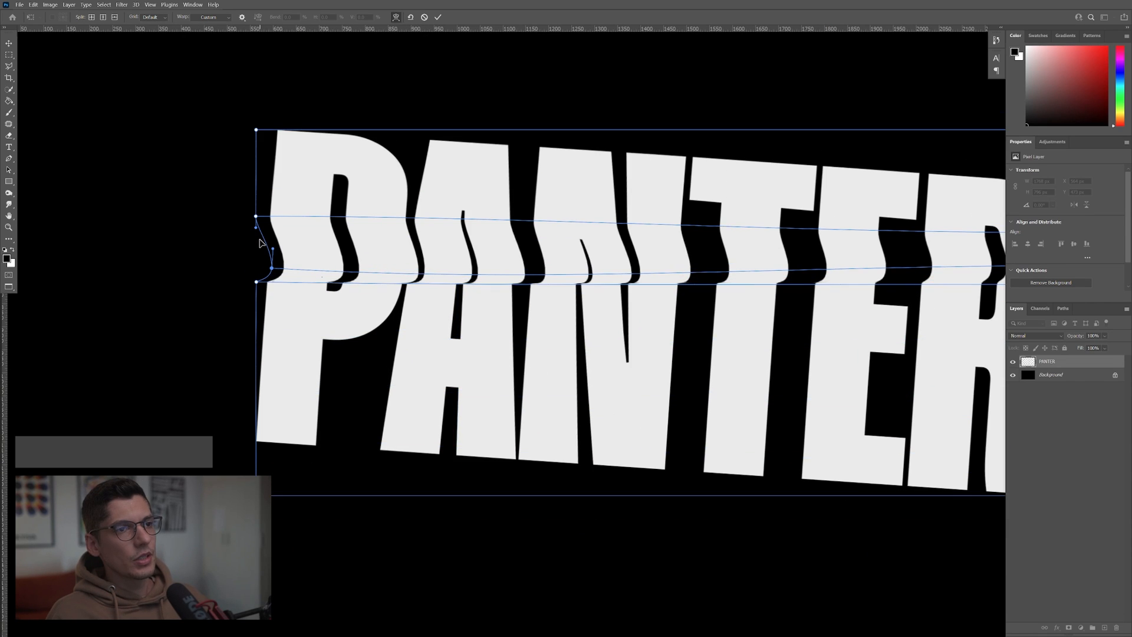
{"action": "mouse_move", "coordinate": [256, 231]}
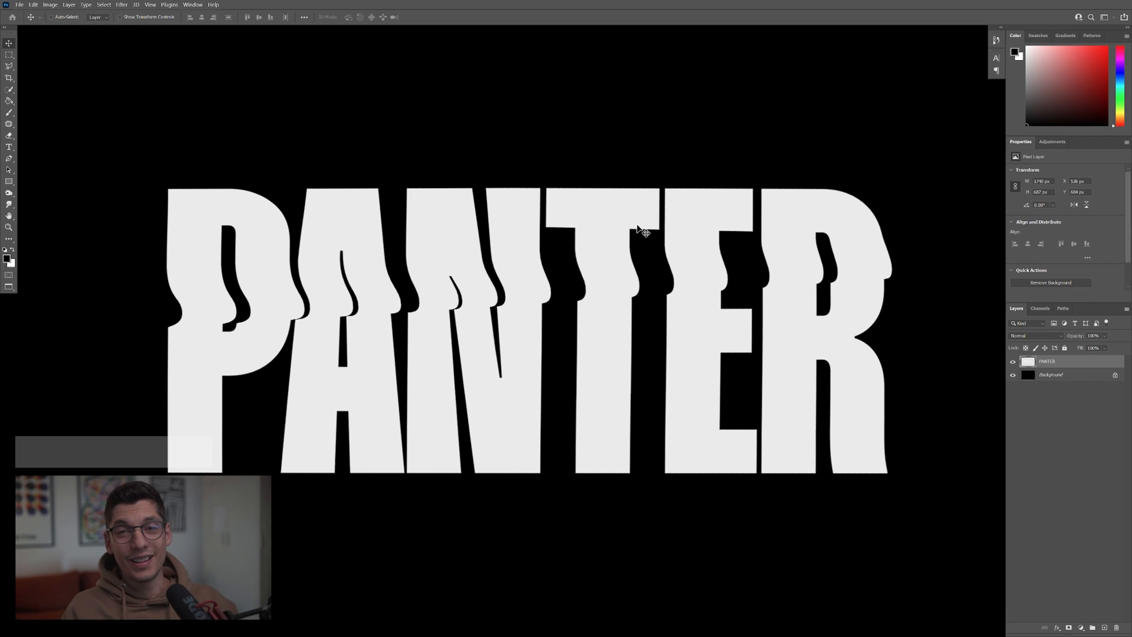
{"action": "mouse_move", "coordinate": [347, 255]}
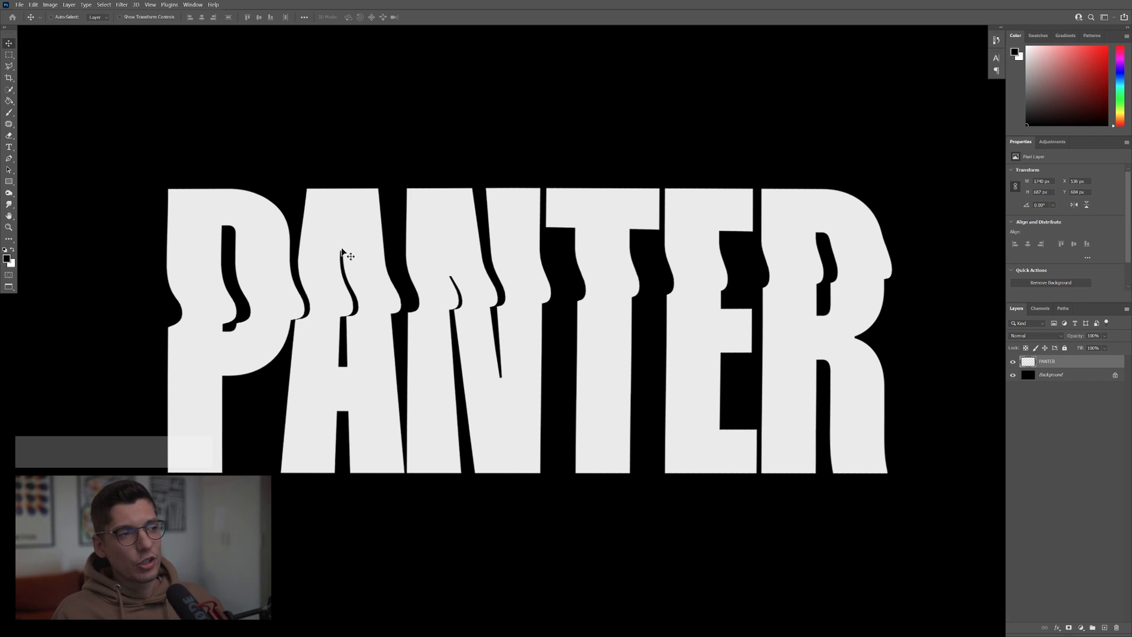
{"action": "mouse_move", "coordinate": [412, 208]}
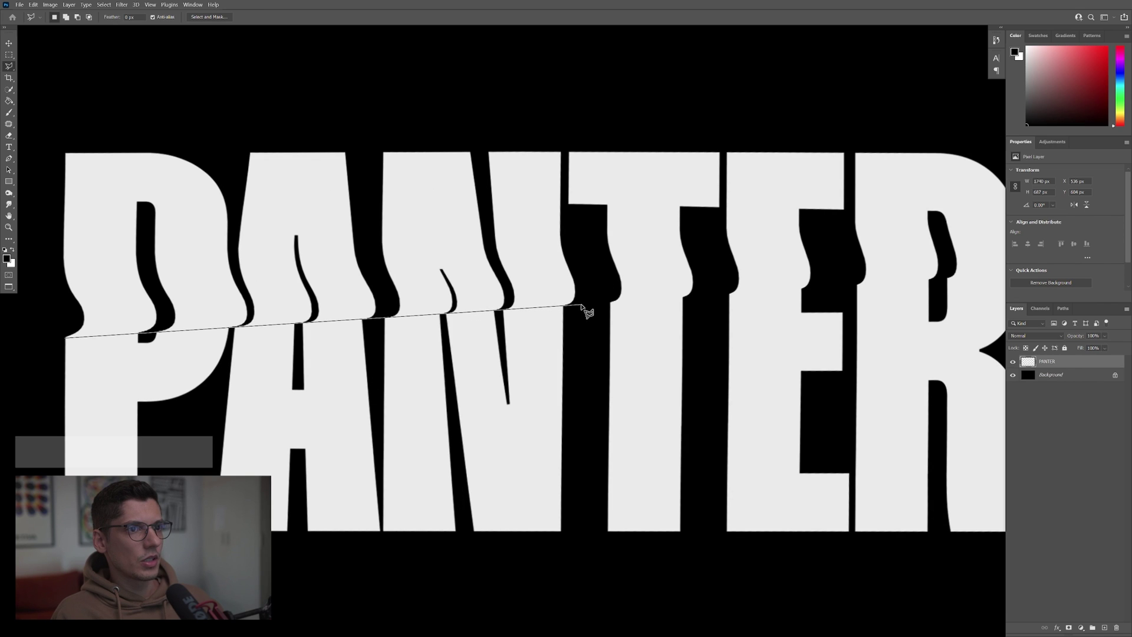
Step: Close the Polygonal Lasso selection around the letters below the fold
{"action": "key", "text": "space"}
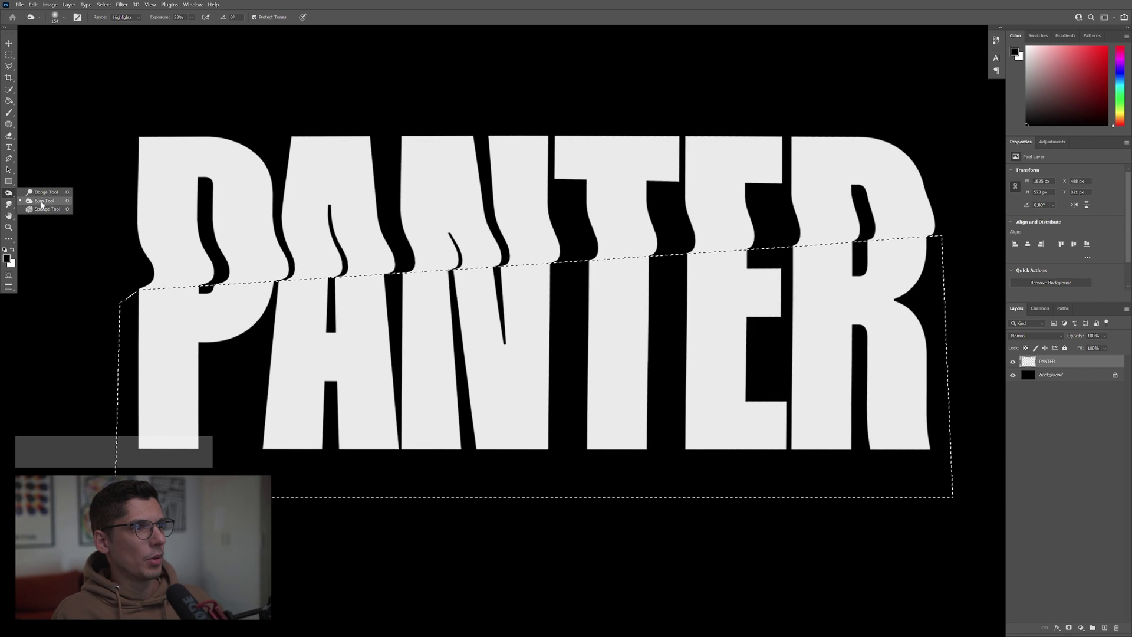
Step: Set the Burn Tool range to Highlights for darkening along the fold
{"action": "left_click", "coordinate": [123, 17]}
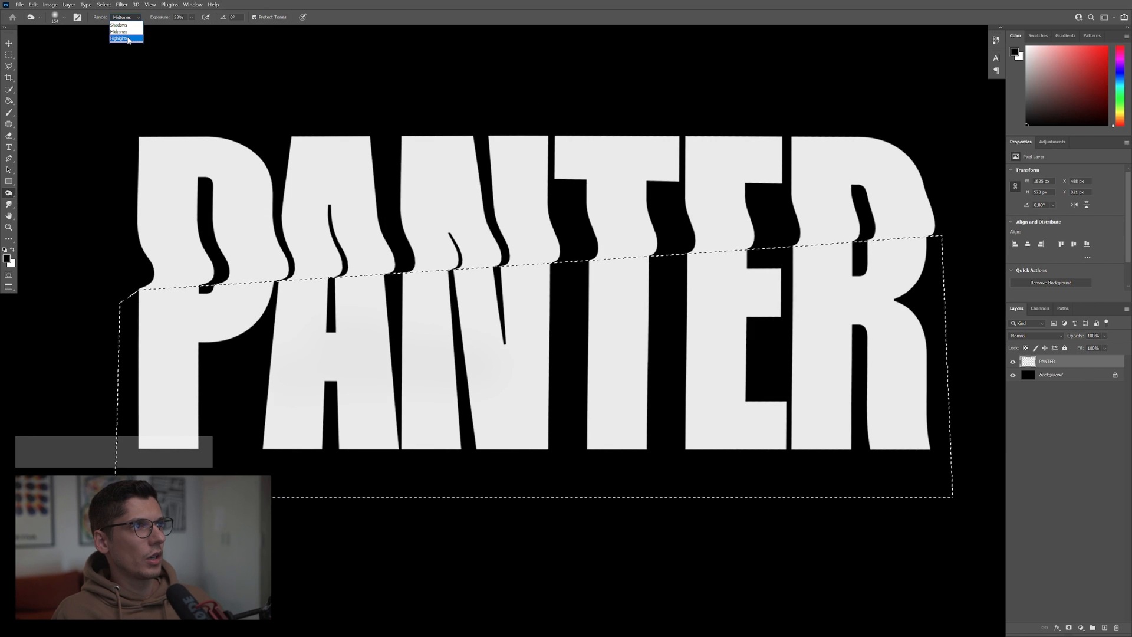
{"action": "left_click", "coordinate": [119, 38]}
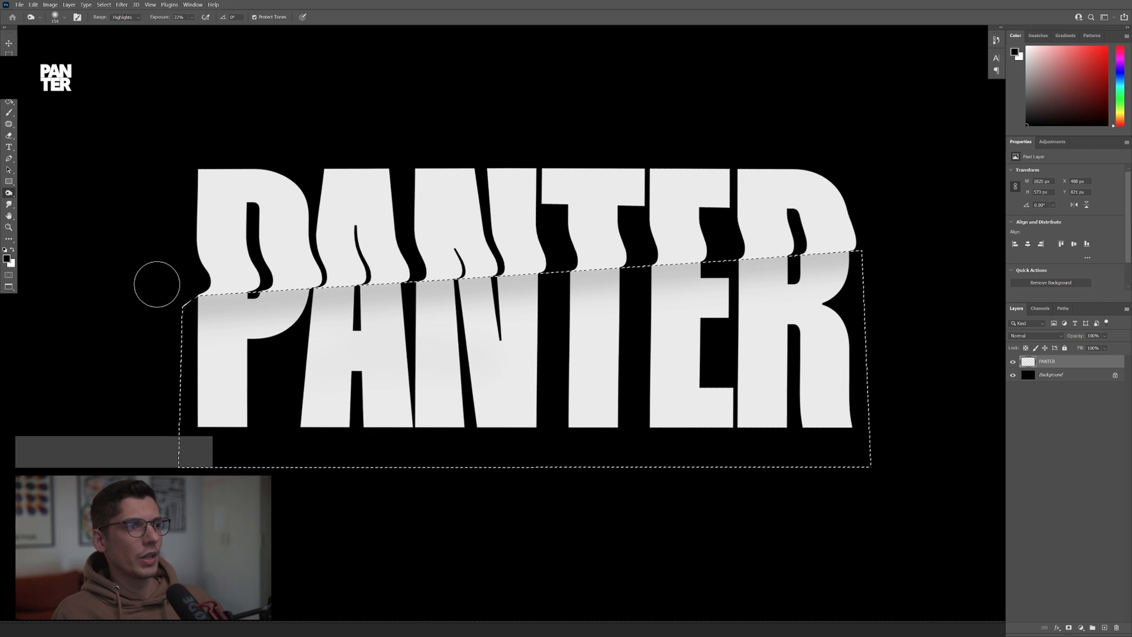
{"action": "mouse_move", "coordinate": [899, 243]}
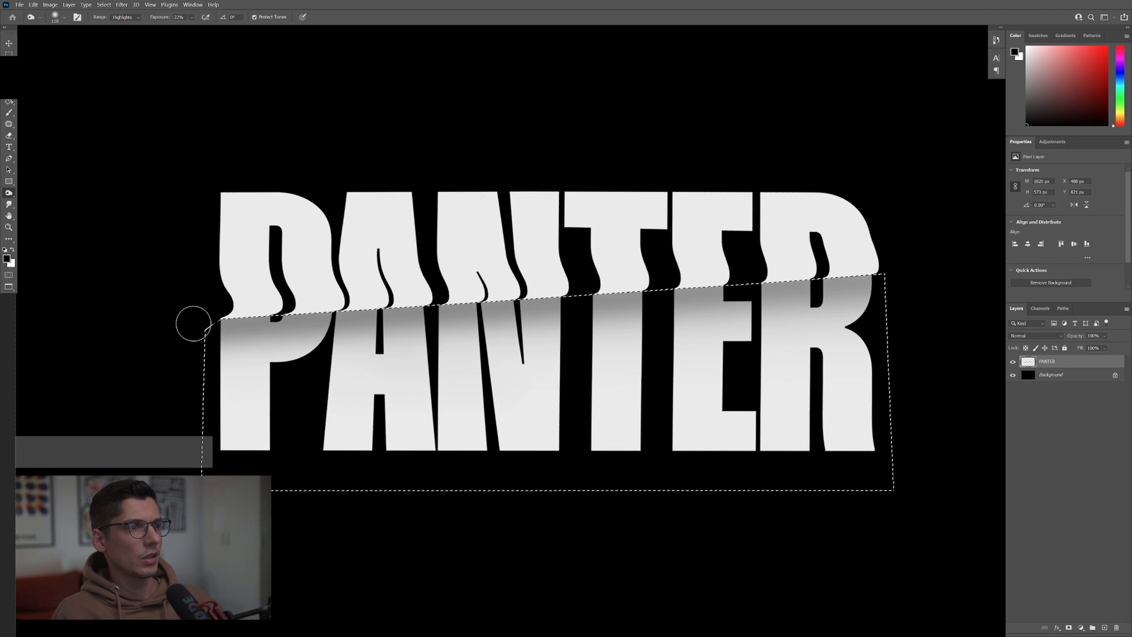
{"action": "mouse_move", "coordinate": [951, 316]}
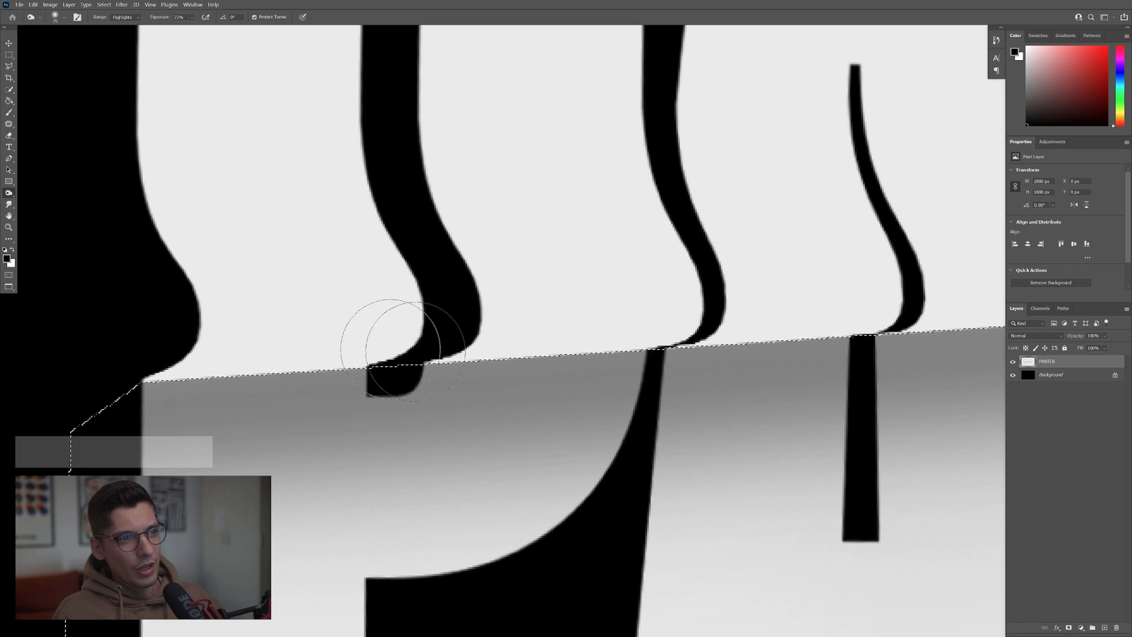
{"action": "mouse_move", "coordinate": [376, 252]}
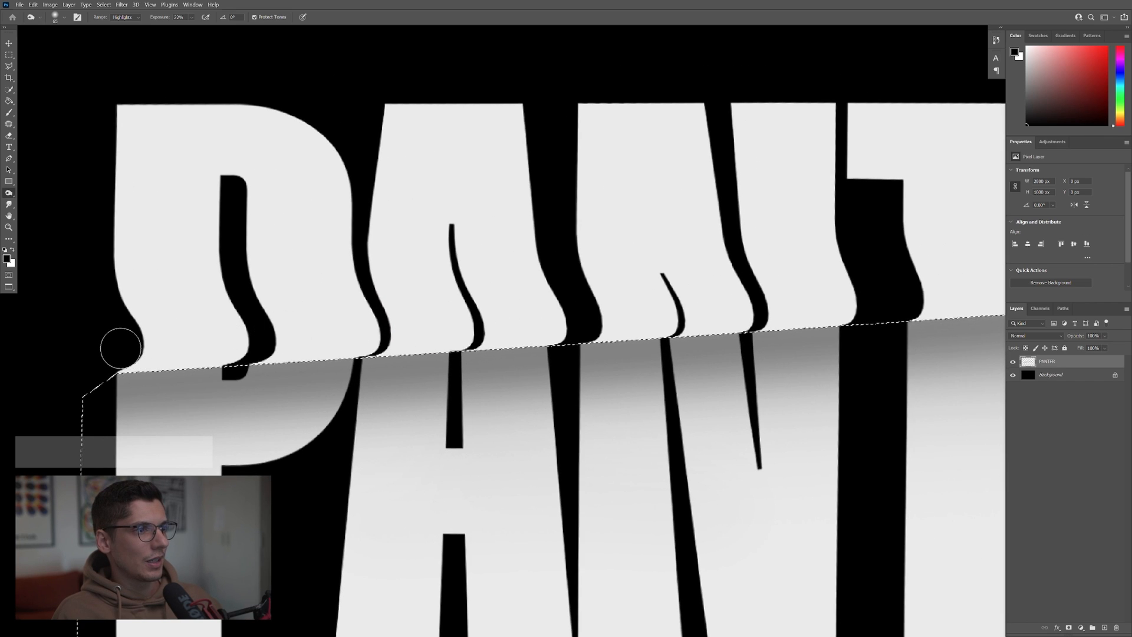
Step: Deselect the lower part of the word after deepening the burned shading
{"action": "key", "text": "space"}
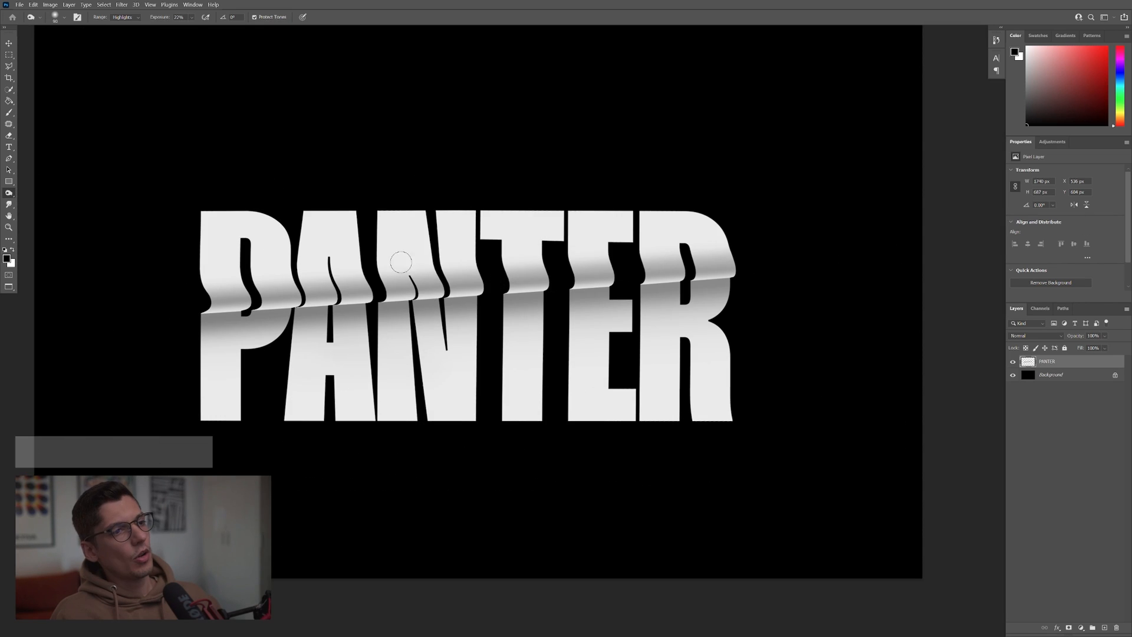
Step: Brush Dodge highlights with Range set to Midtones across the lower letters, then view the result
{"action": "left_click", "coordinate": [10, 192]}
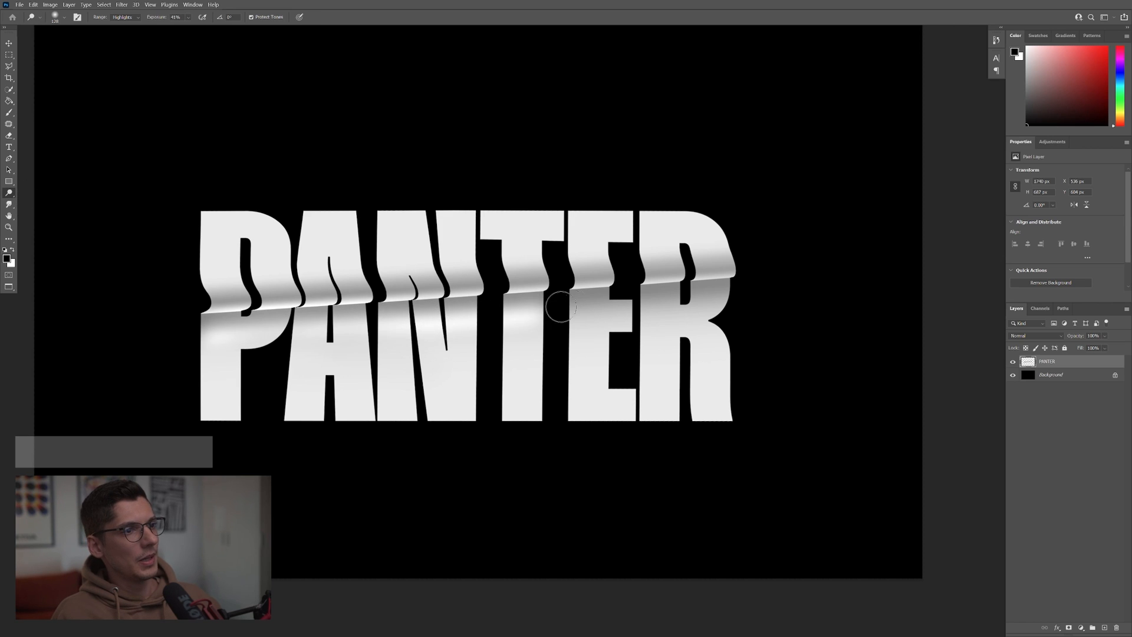
{"action": "left_click", "coordinate": [124, 17]}
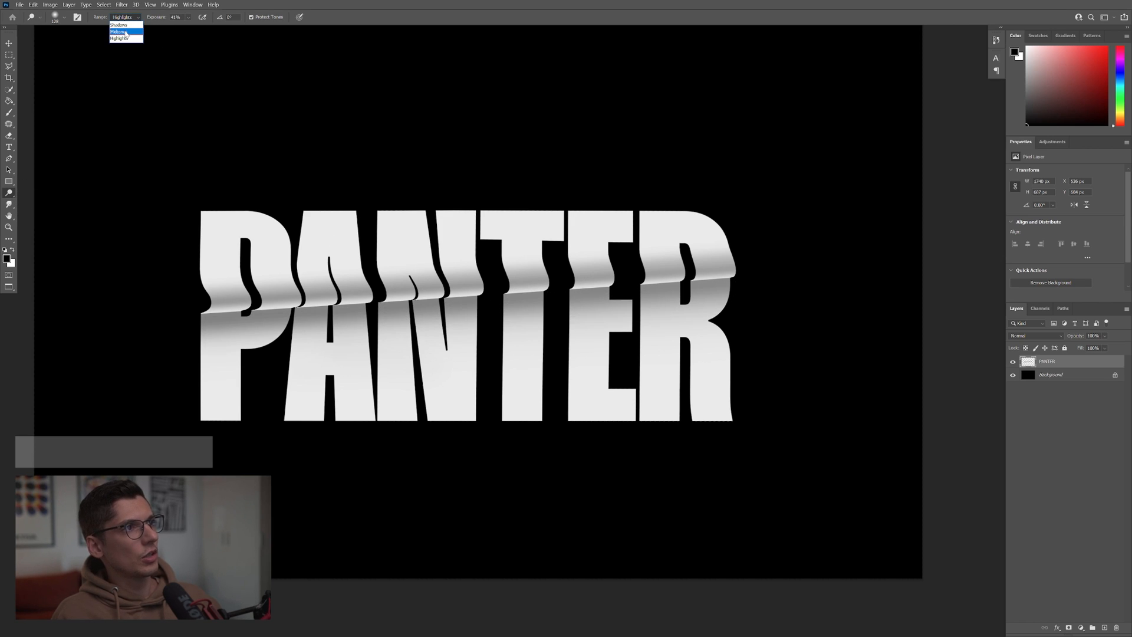
{"action": "left_click", "coordinate": [117, 31]}
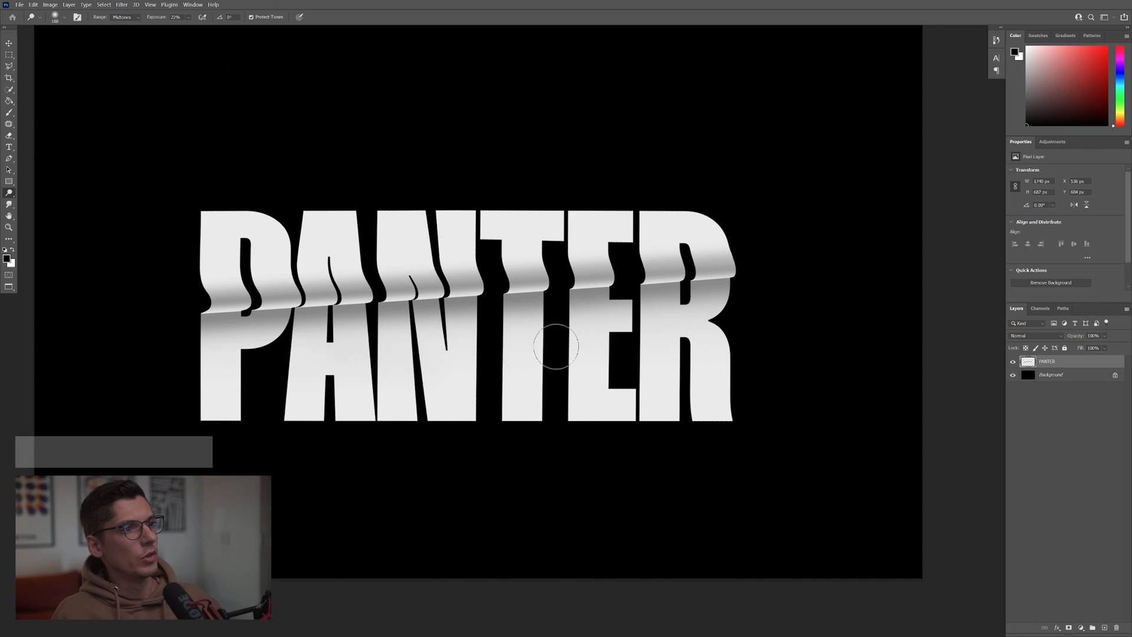
{"action": "left_click", "coordinate": [9, 46]}
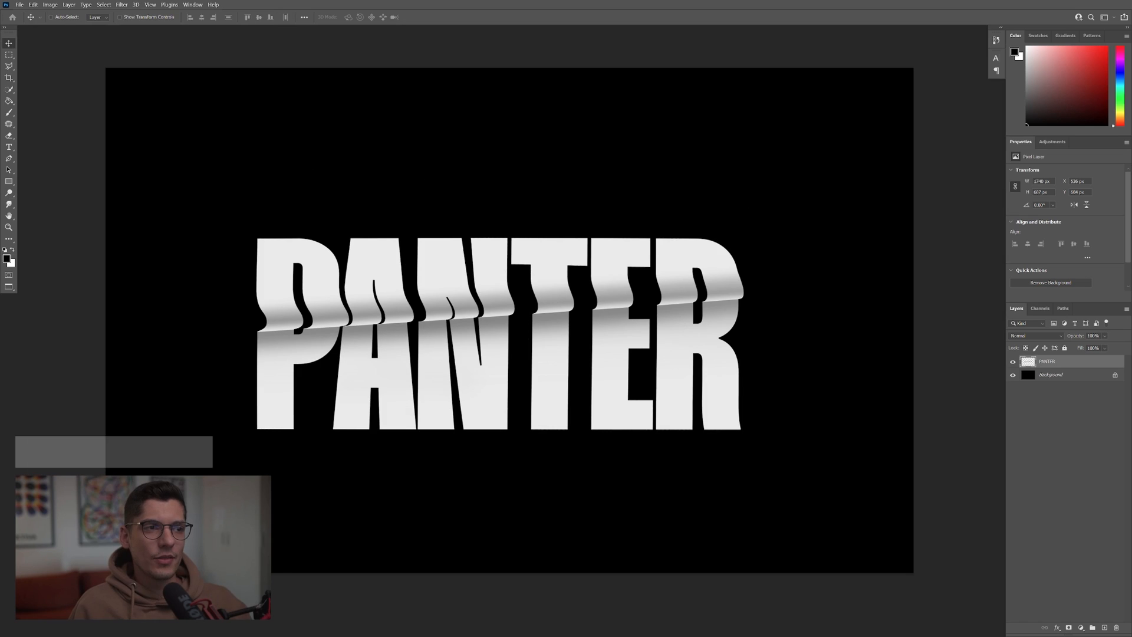